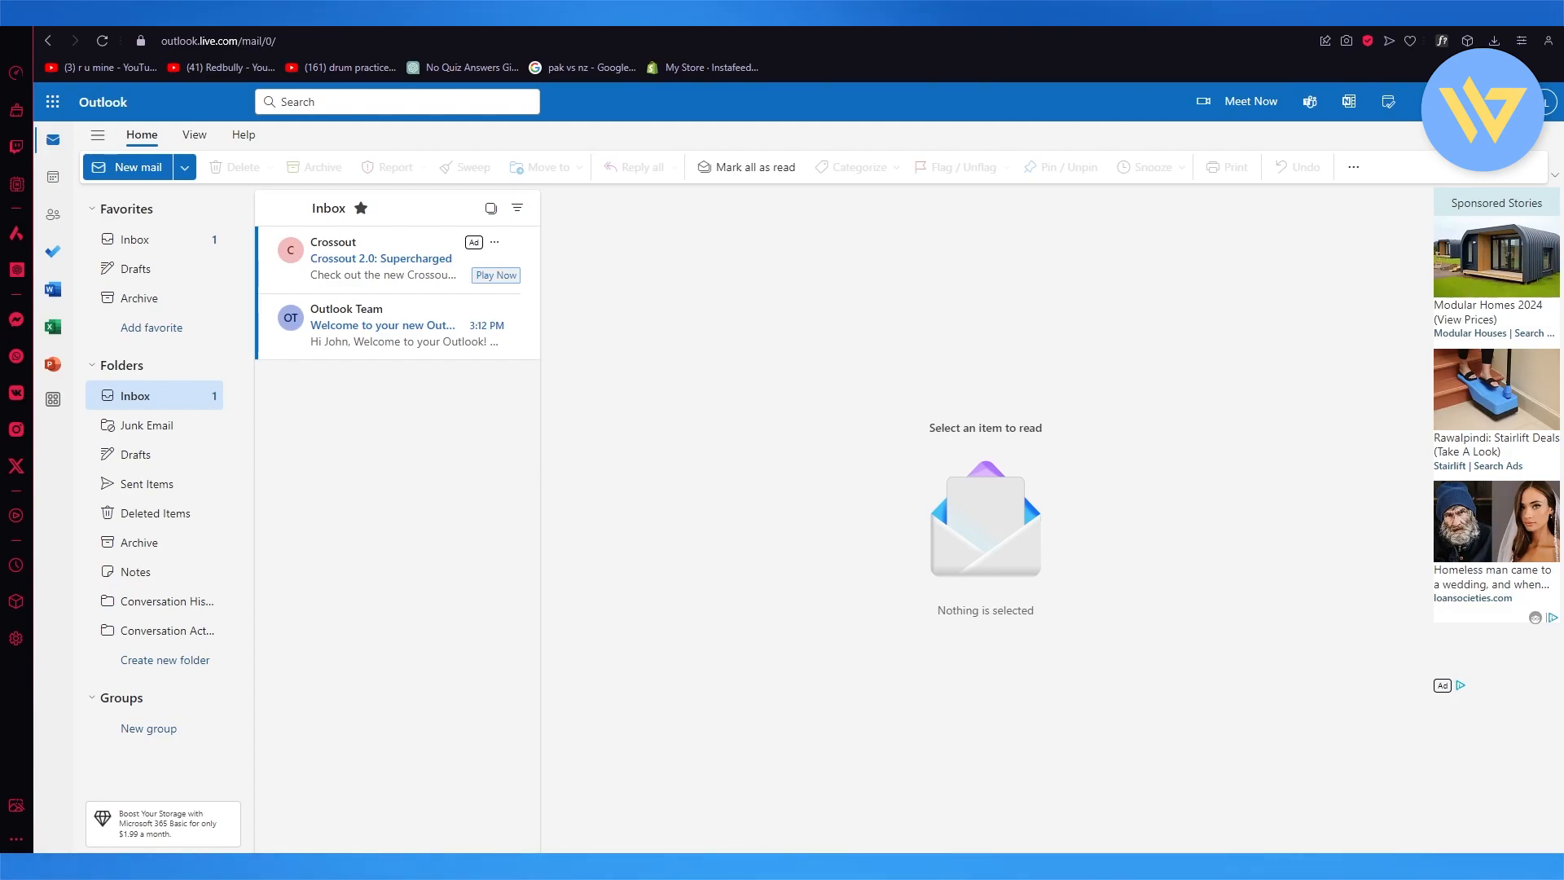
- Hide and re-show the folder list, then go to the mail settings via the gear icon
click(97, 134)
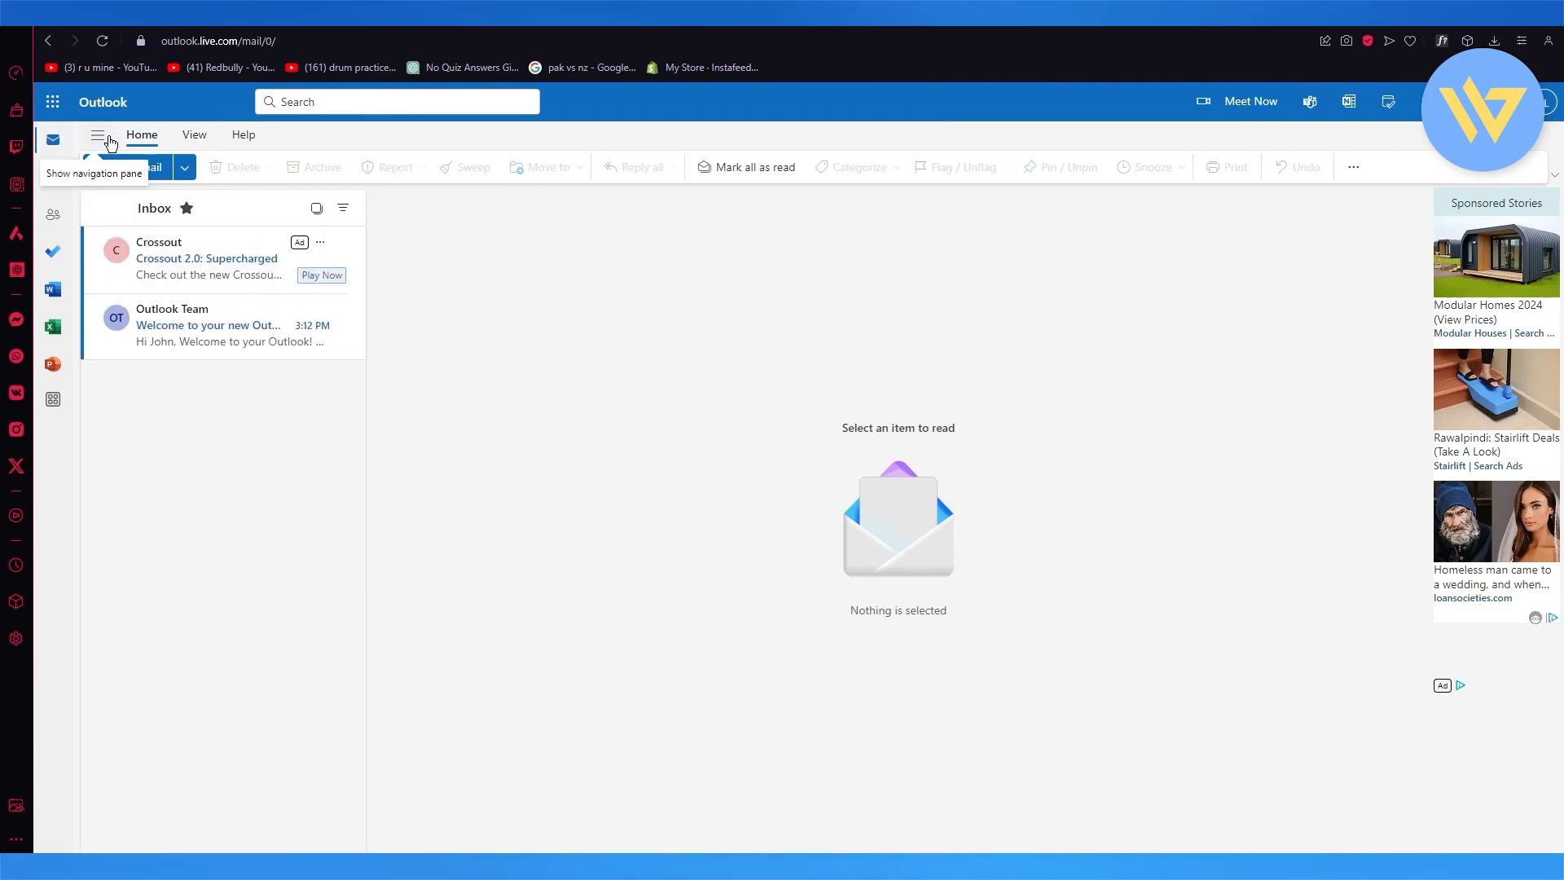
click(98, 134)
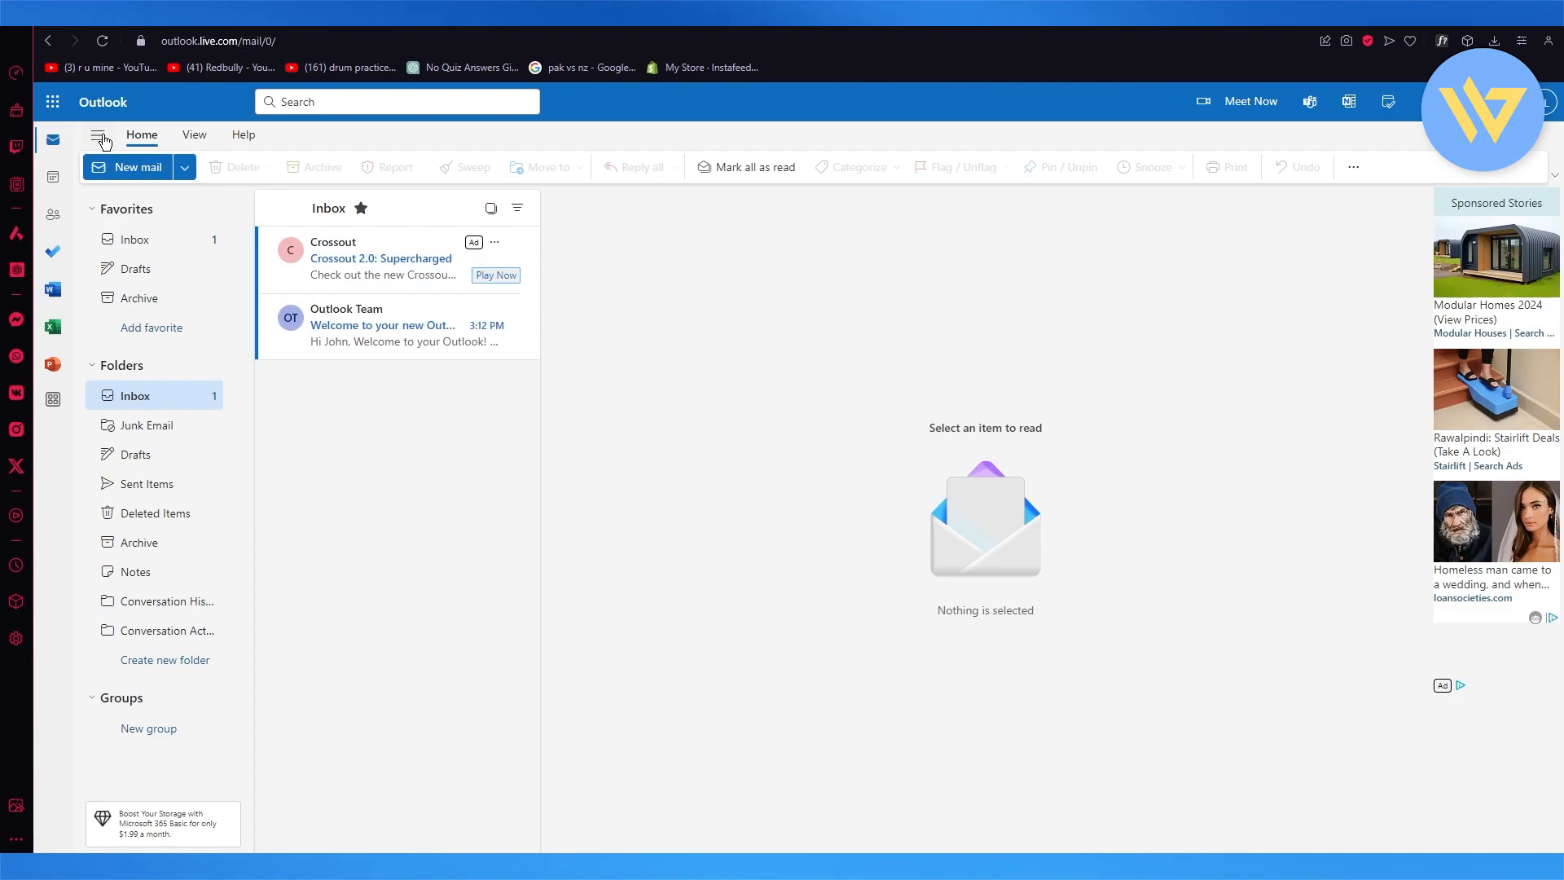
click(134, 239)
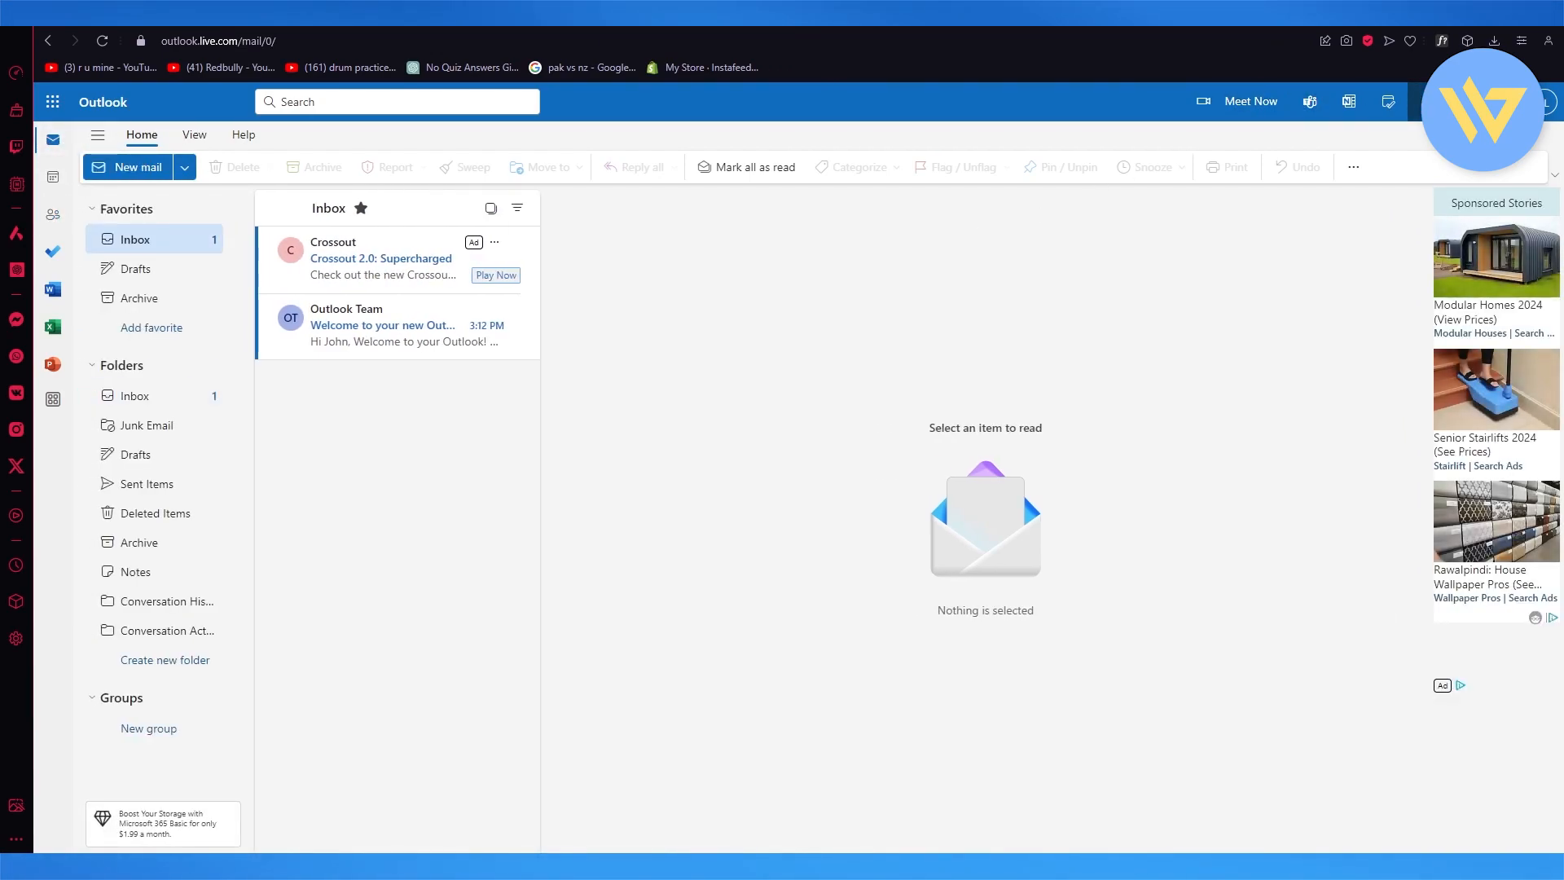
click(1349, 101)
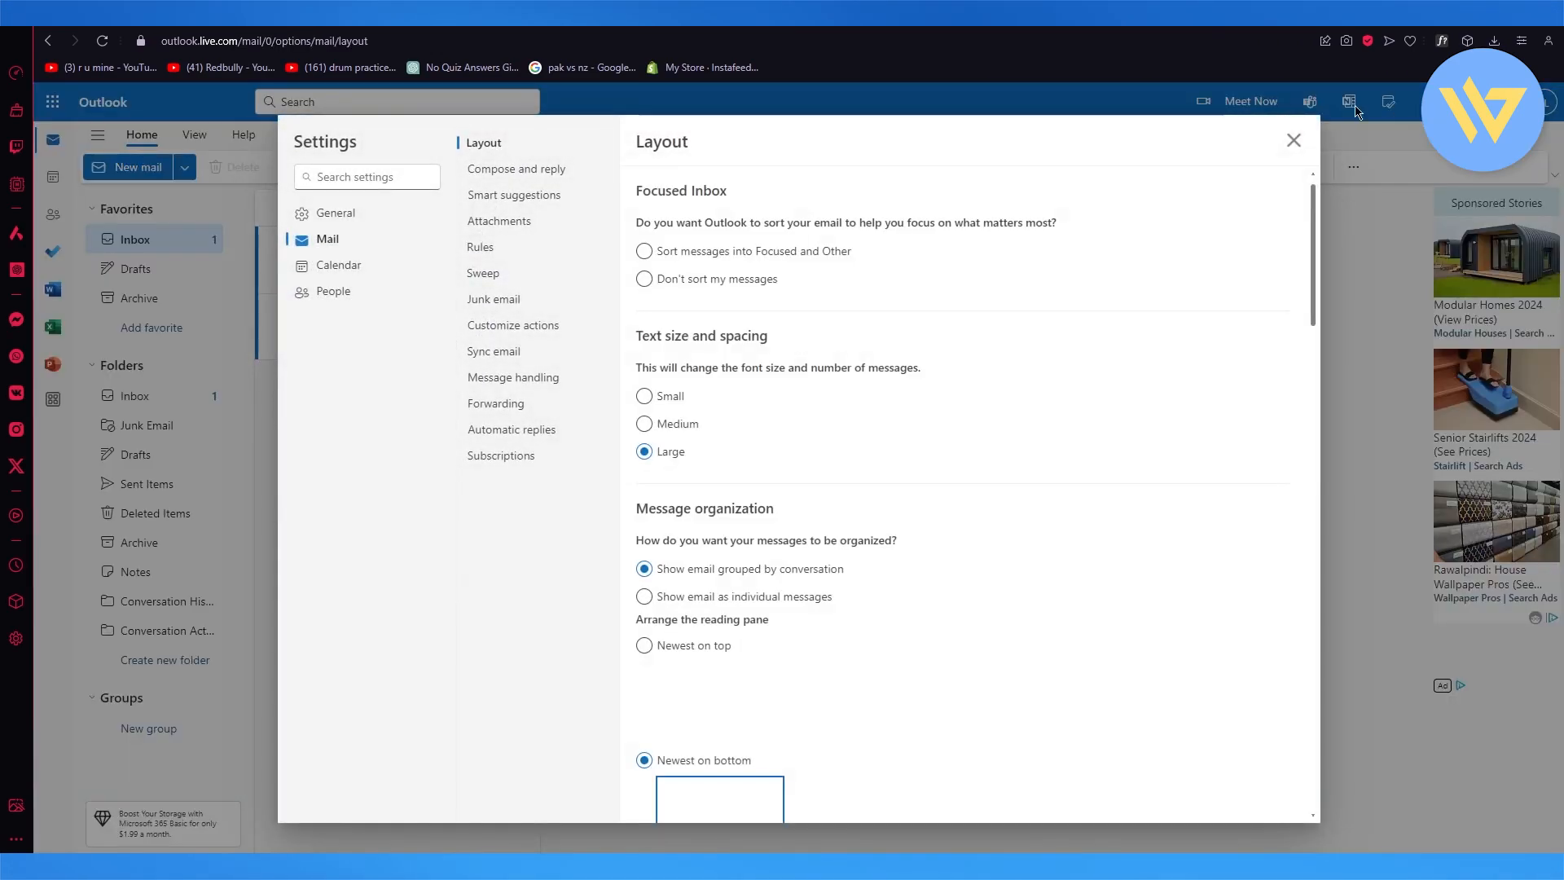
- Show the Compose and reply page with its empty email signature editor
click(515, 169)
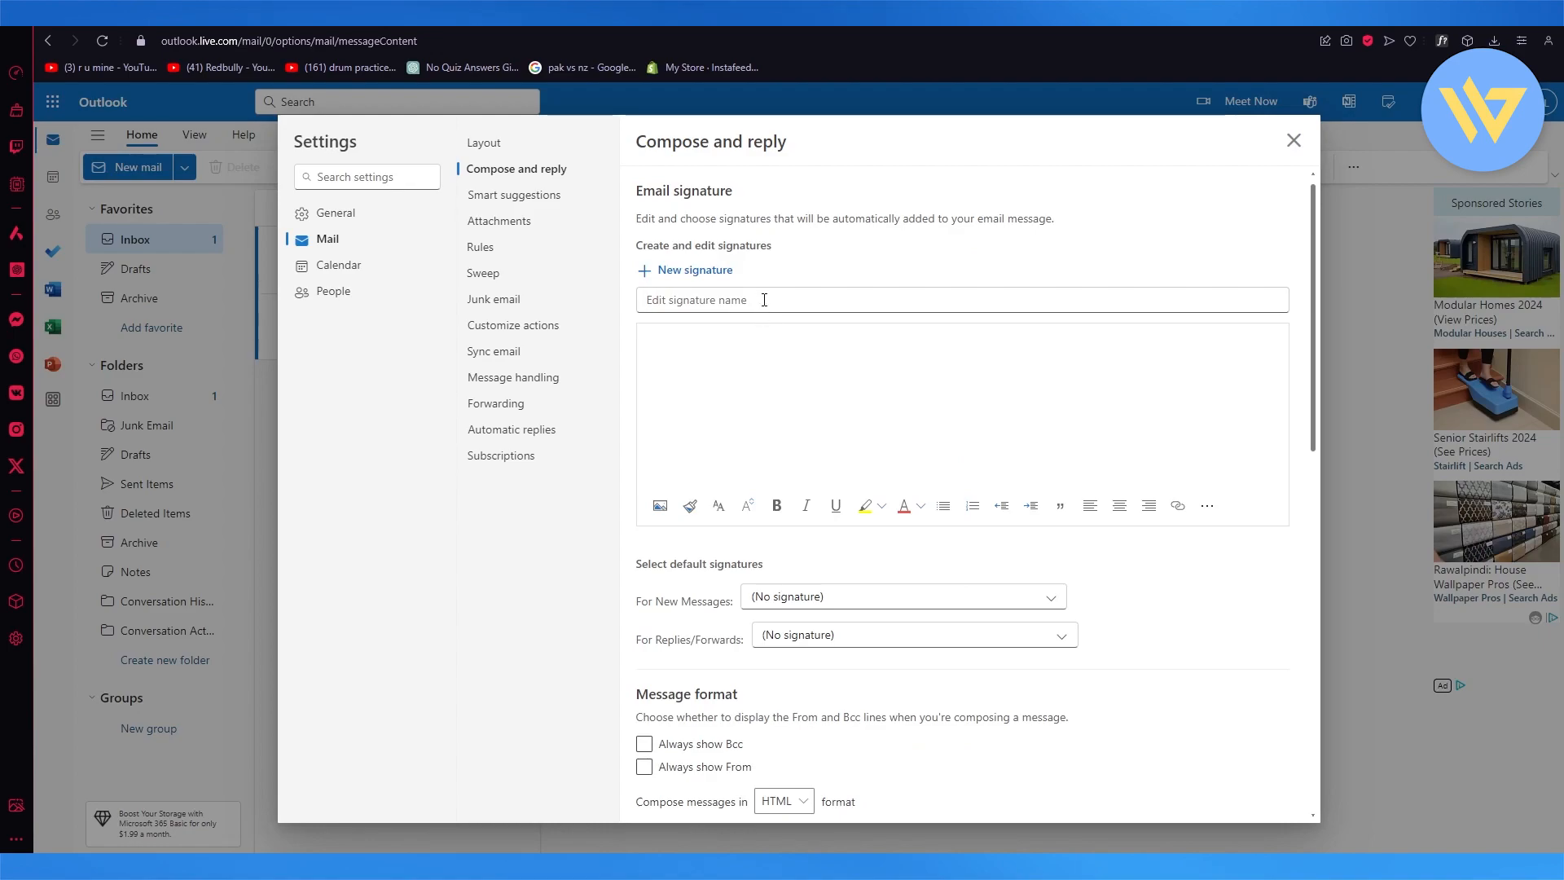
scroll(down, 3)
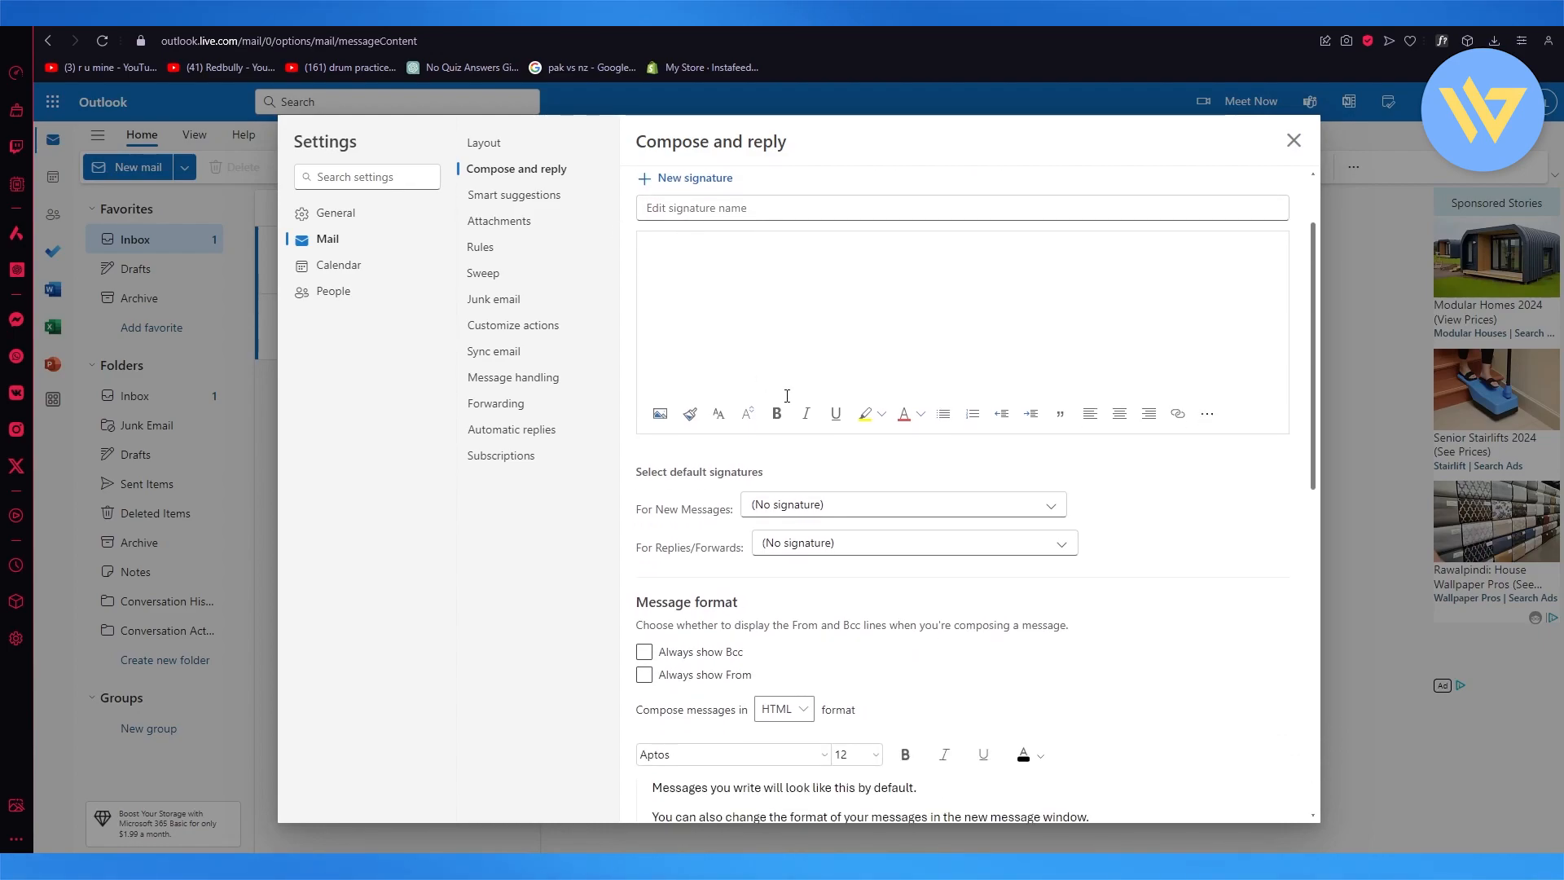
scroll(down, 3)
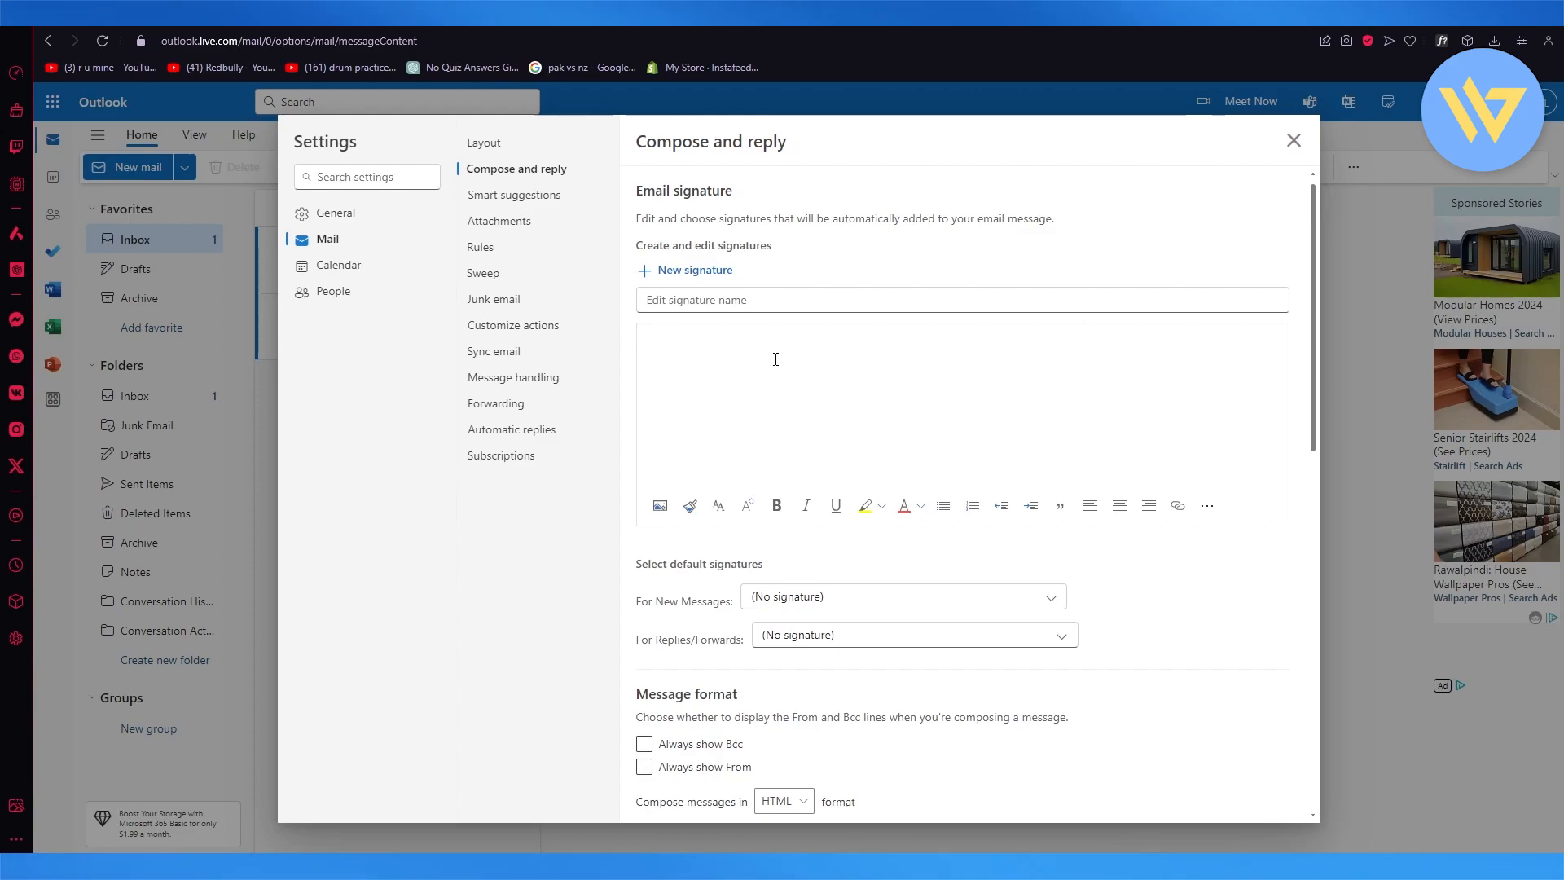
- Name the new signature 'john' and give it the body text 'thank you'
text(john)
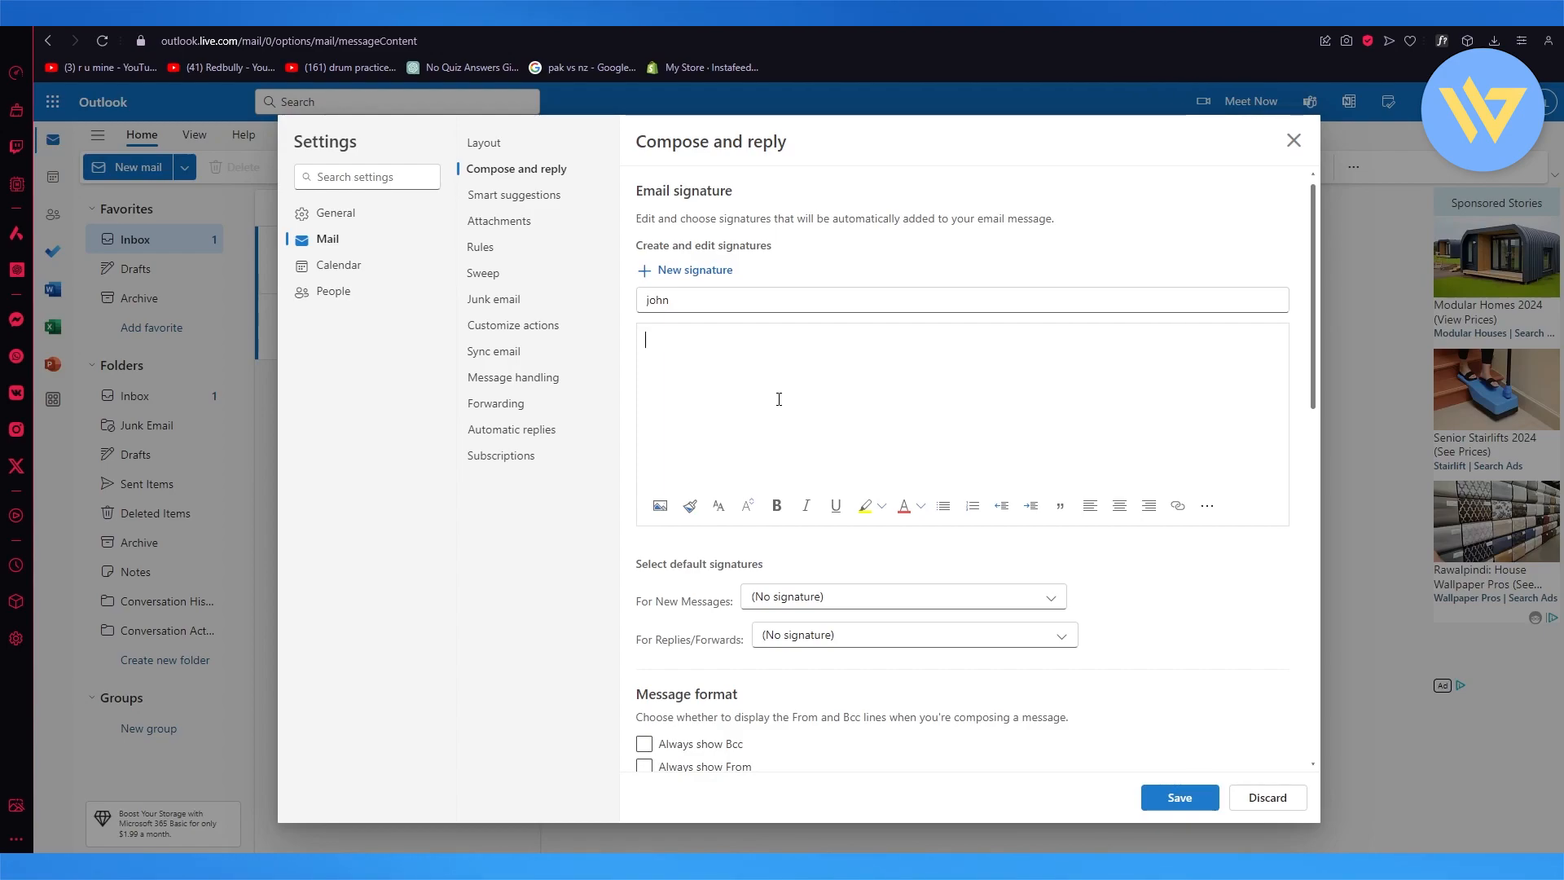
text(thank yo)
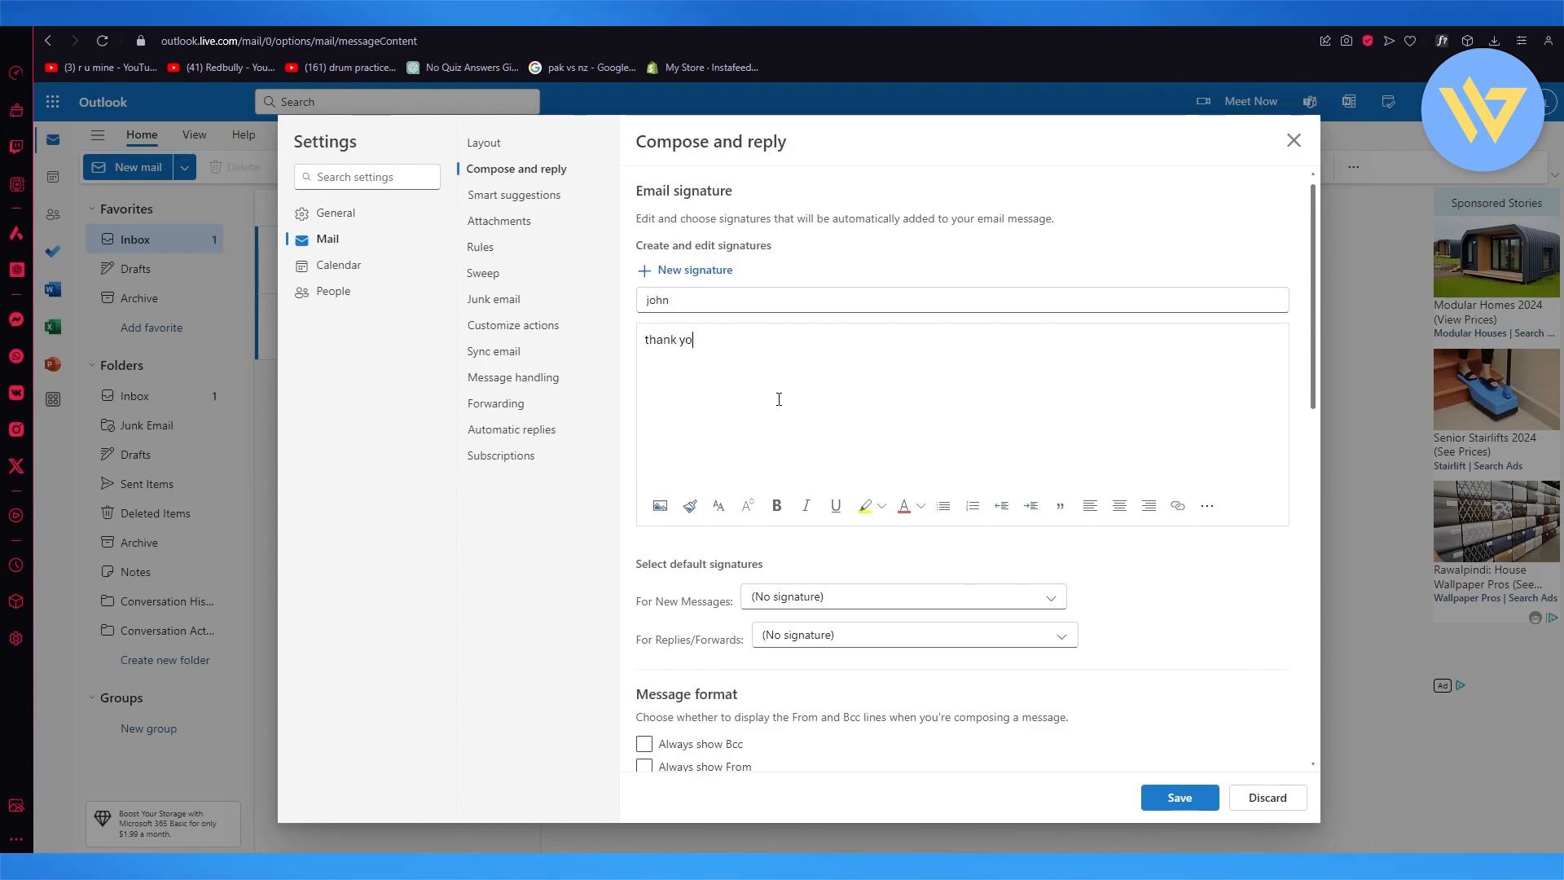
text(u)
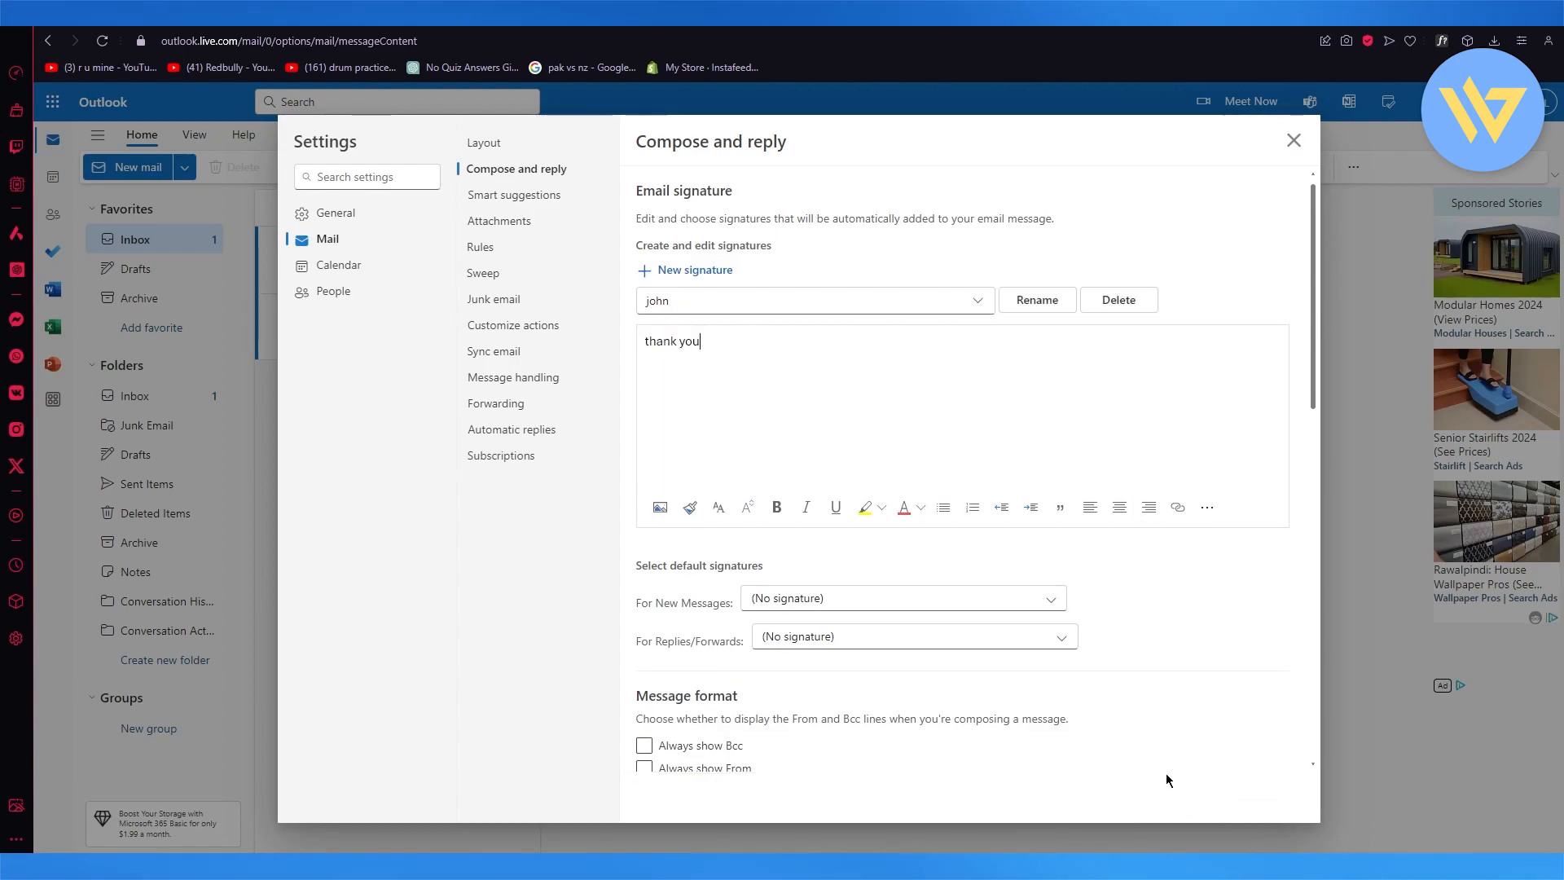
scroll(down, 3)
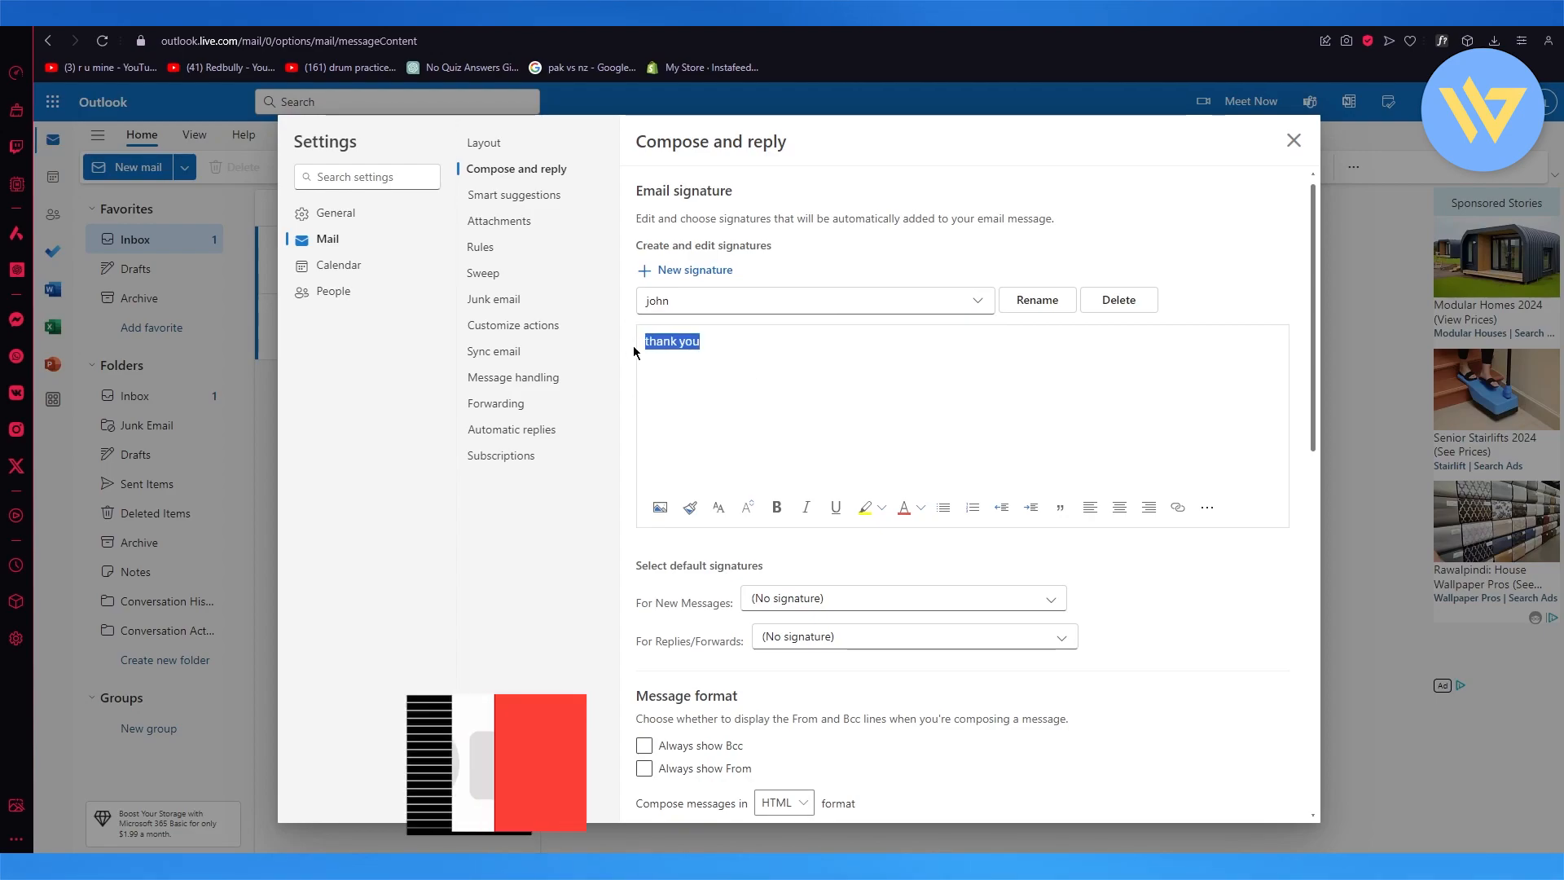
- Close the settings and confirm saving the new signature, returning to the inbox
click(1293, 139)
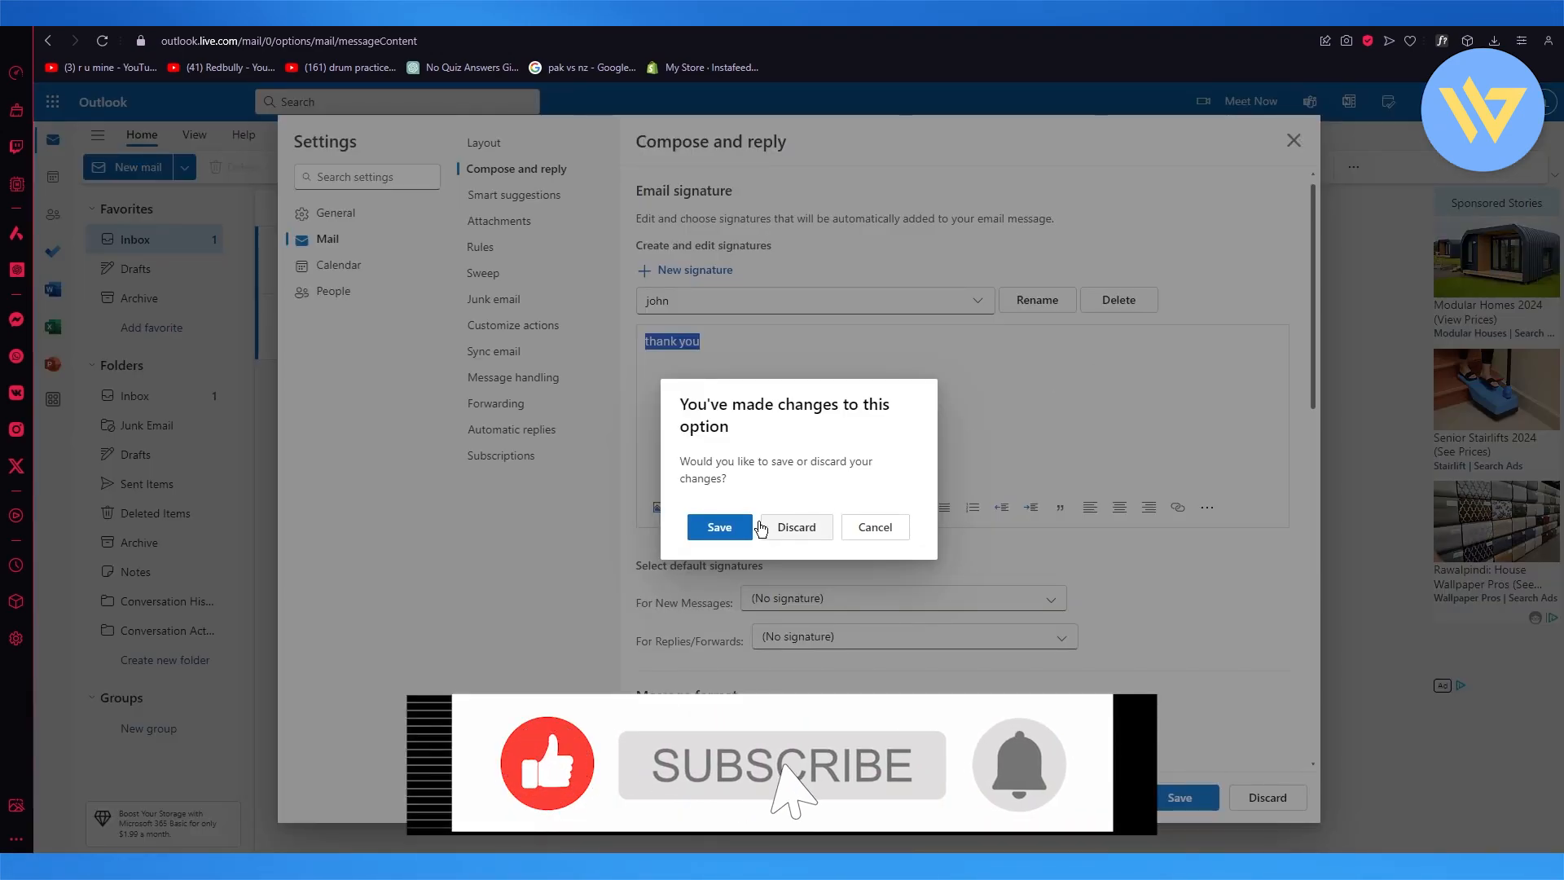
click(795, 527)
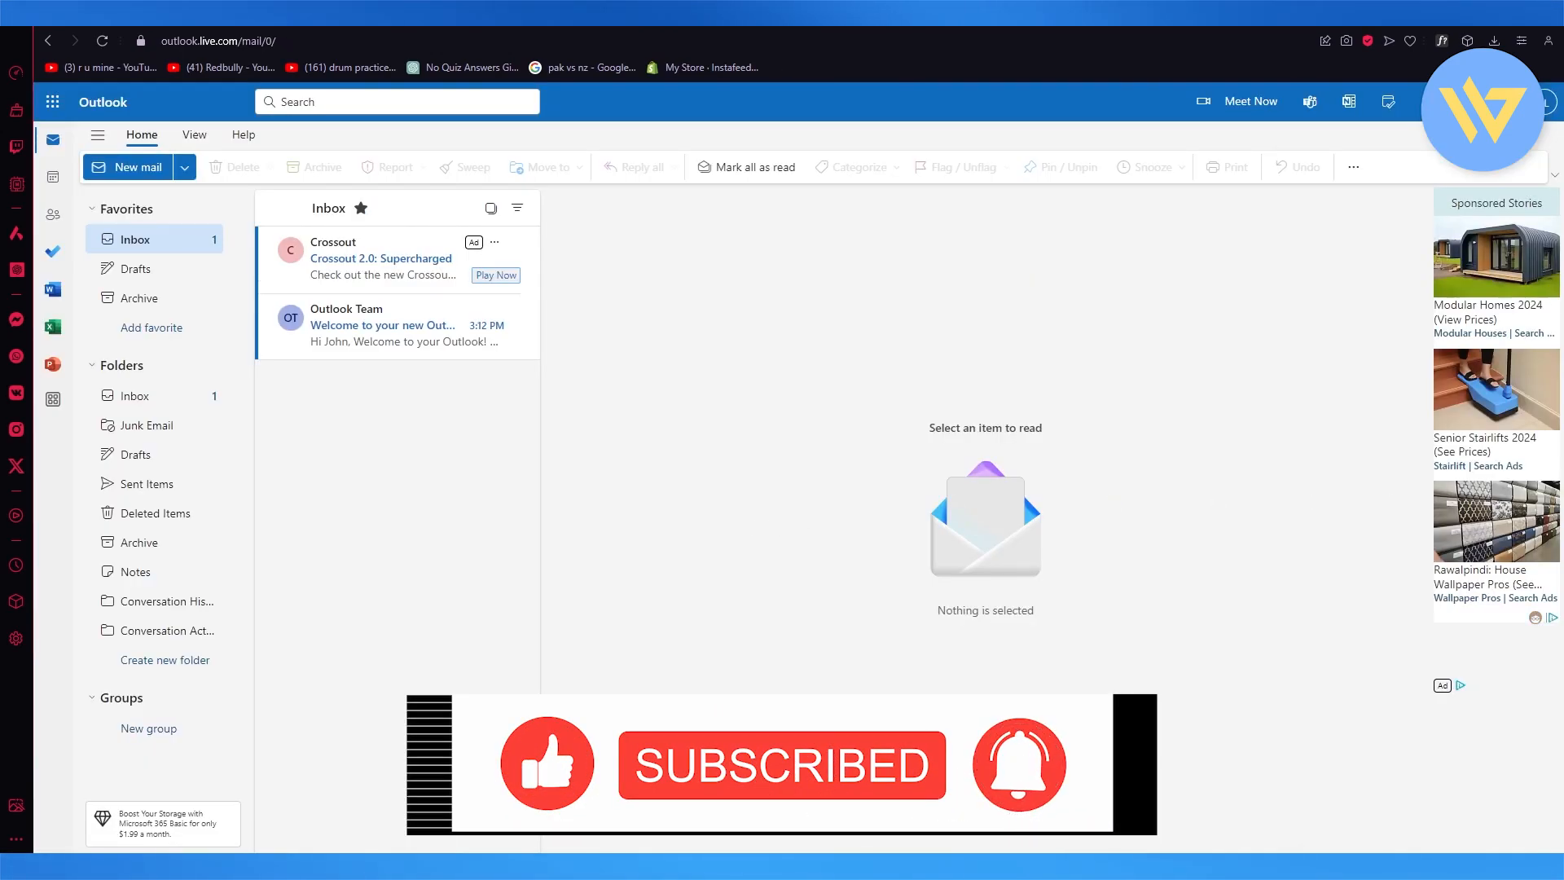